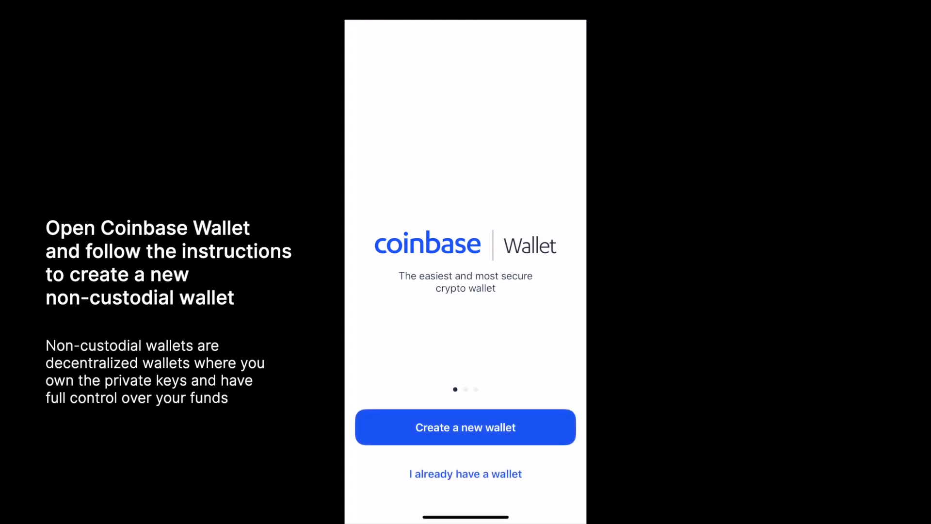
Create a new wallet, accepting the terms, confirming the username and keeping the public profile
{"action": "left_click", "coordinate": [465, 427]}
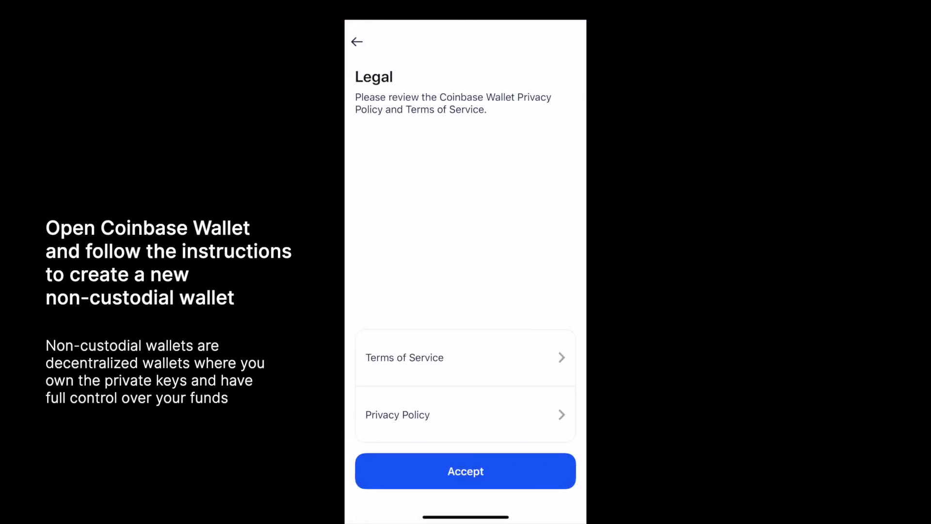
{"action": "left_click", "coordinate": [465, 471]}
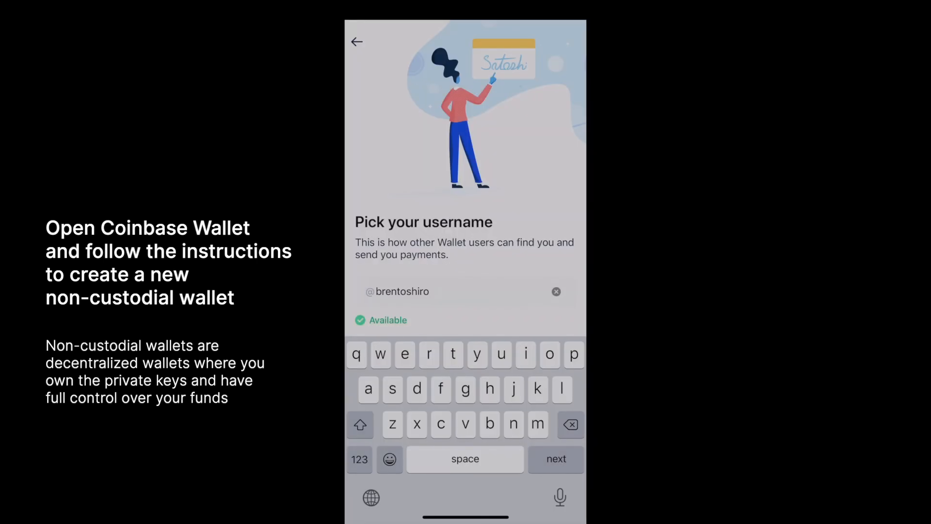
{"action": "left_click", "coordinate": [557, 458]}
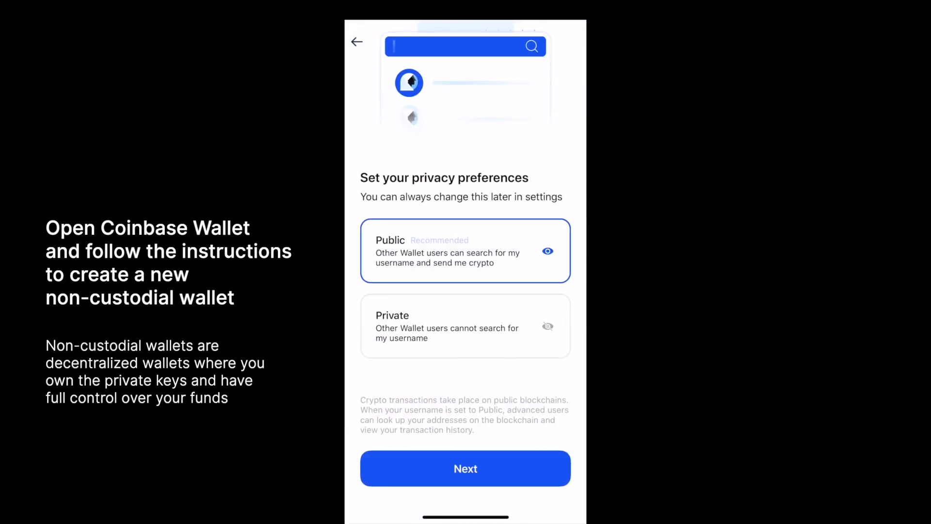
{"action": "left_click", "coordinate": [465, 468]}
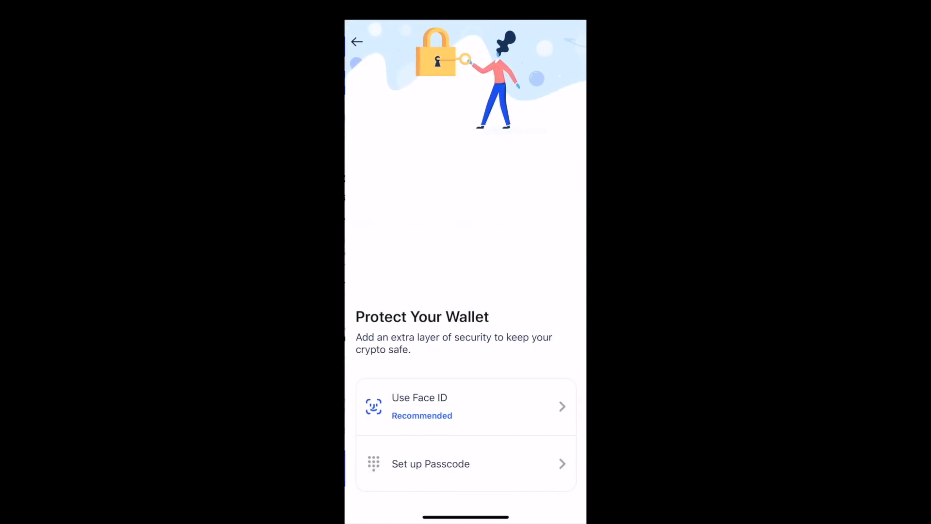
Protect the wallet with Face ID and dismiss the username announcement to reach the $0.00 balance
{"action": "left_click", "coordinate": [465, 406]}
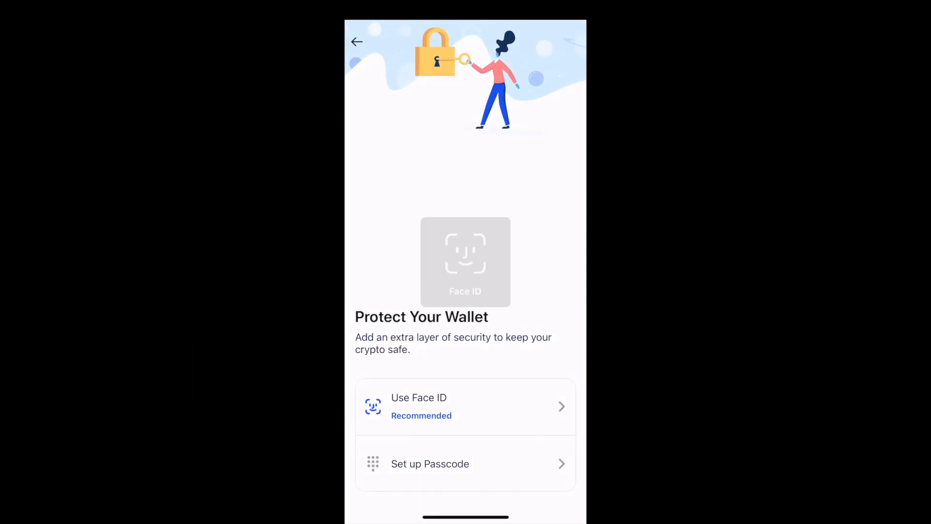
{"action": "left_click", "coordinate": [465, 406]}
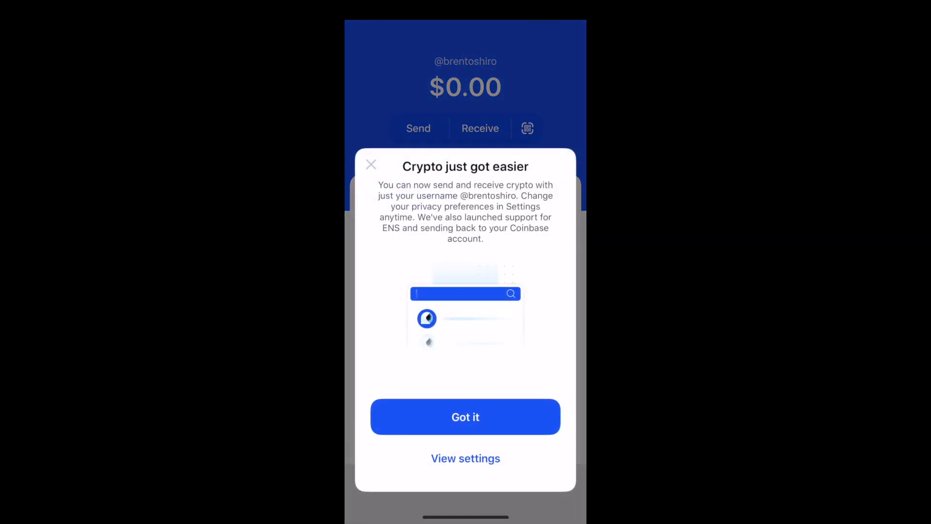
{"action": "left_click", "coordinate": [465, 417]}
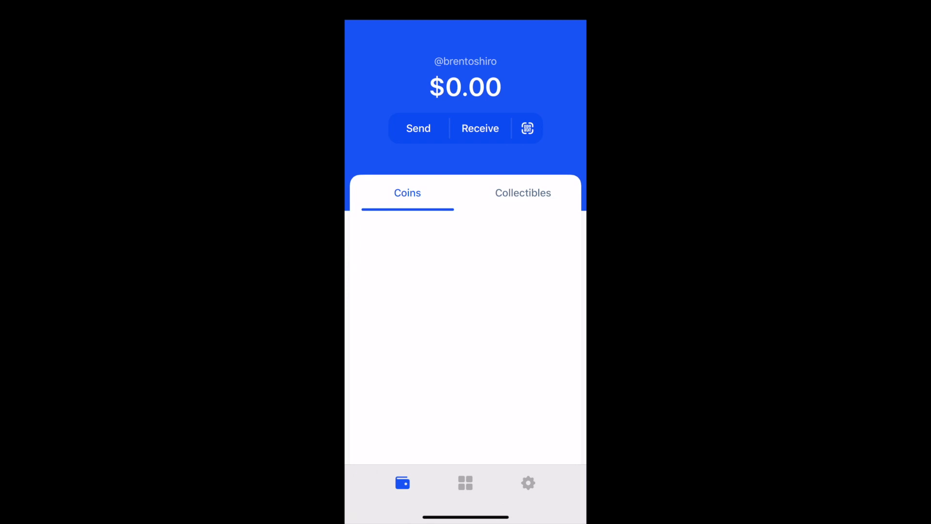
From Settings, start Connect to Coinbase and proceed to link the wallet with Coinbase.com
{"action": "left_click", "coordinate": [528, 482]}
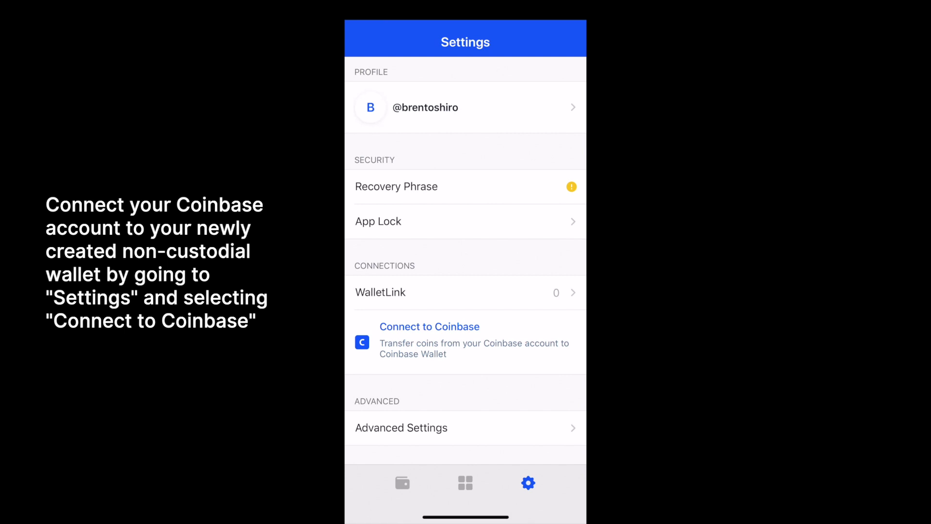
{"action": "left_click", "coordinate": [429, 326]}
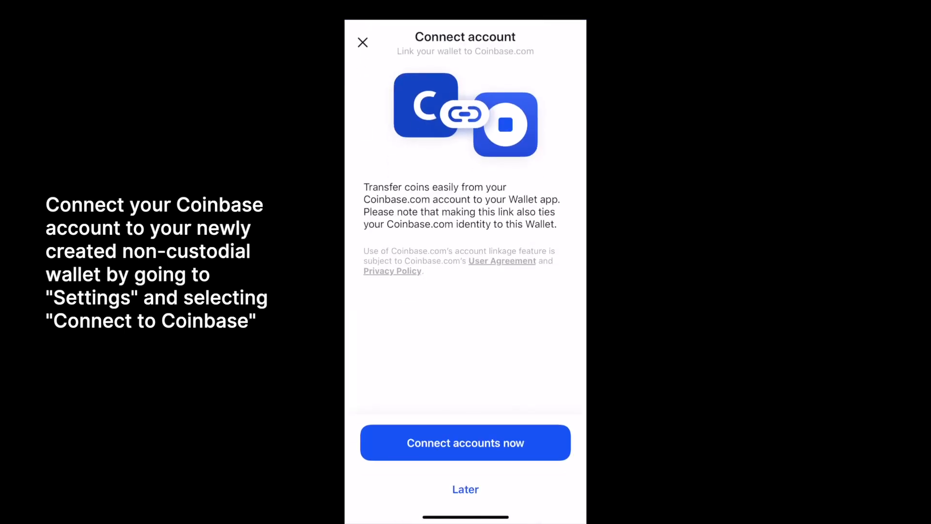
{"action": "left_click", "coordinate": [466, 443]}
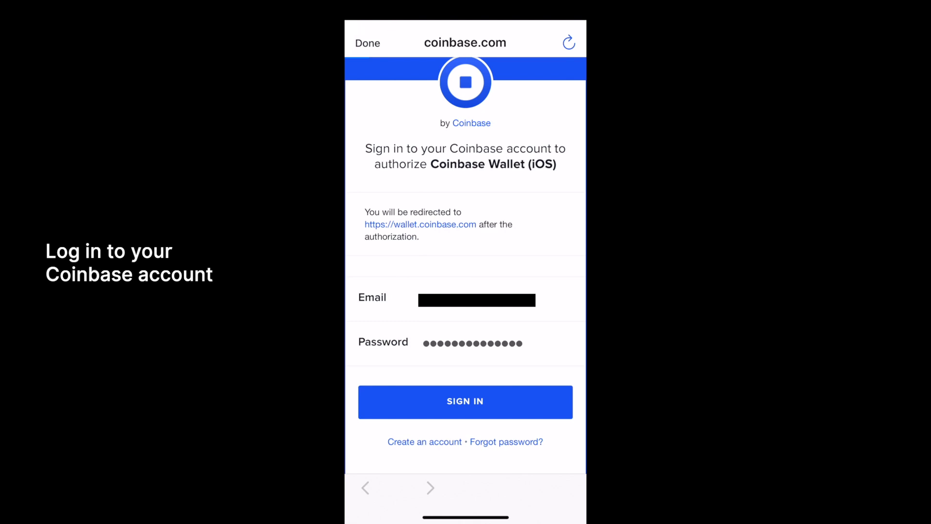
{"action": "left_click", "coordinate": [465, 401]}
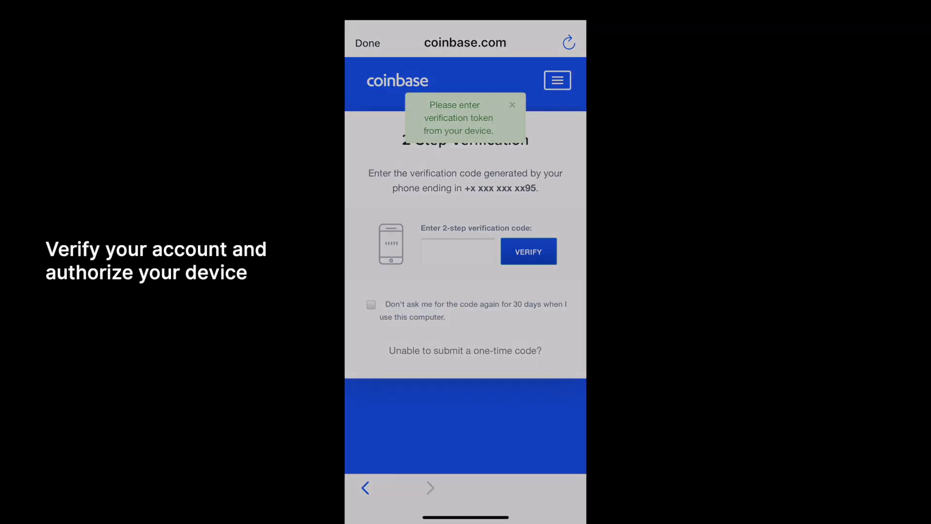
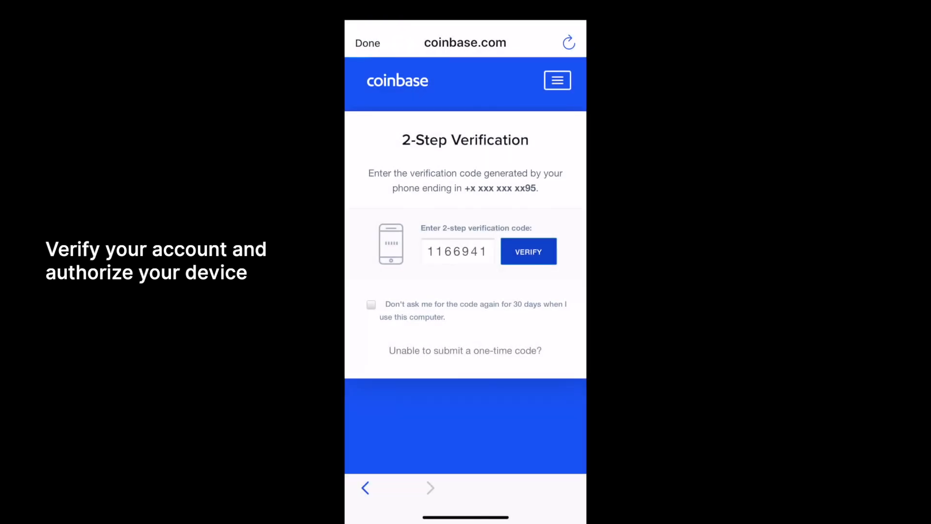
{"action": "left_click", "coordinate": [529, 251]}
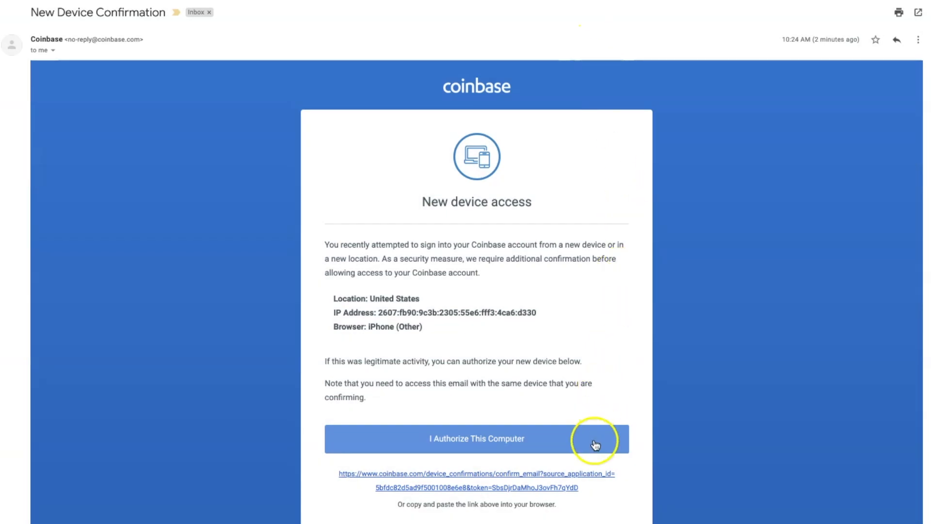
{"action": "left_click", "coordinate": [476, 439]}
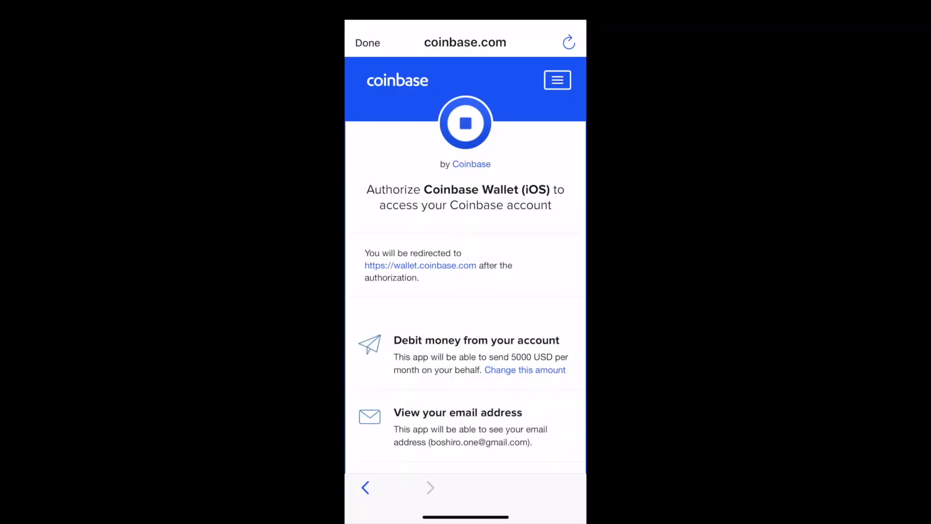
Authorize Coinbase Wallet to access the Coinbase account
{"action": "scroll", "scroll_direction": "down", "scroll_amount": 3}
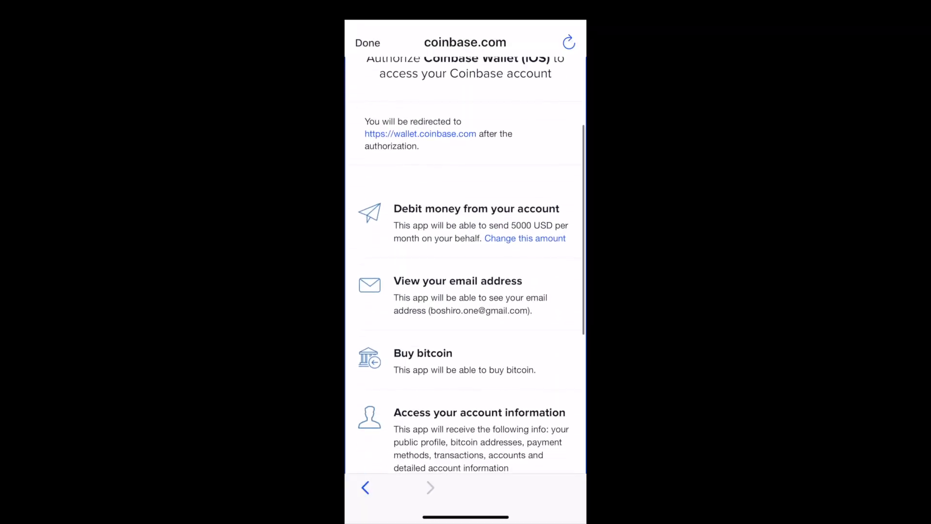
{"action": "scroll", "scroll_direction": "down", "scroll_amount": 3}
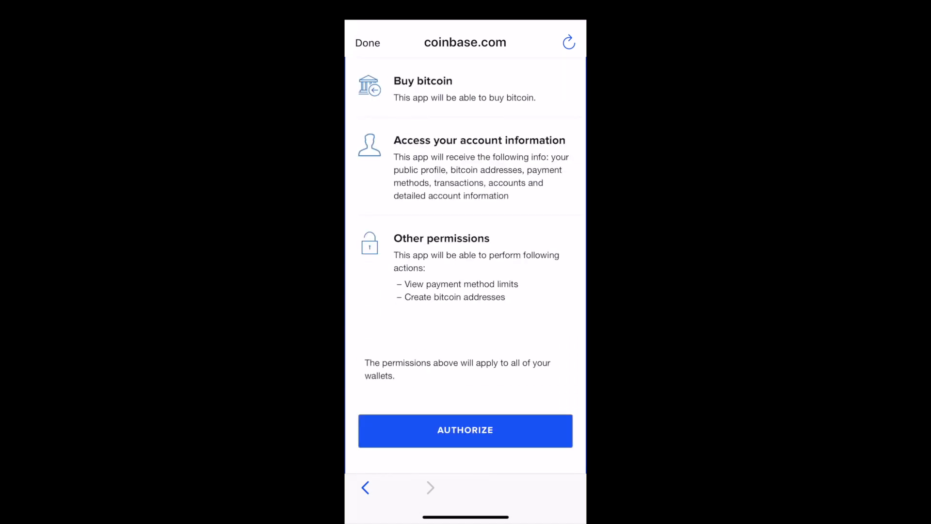
{"action": "left_click", "coordinate": [465, 430]}
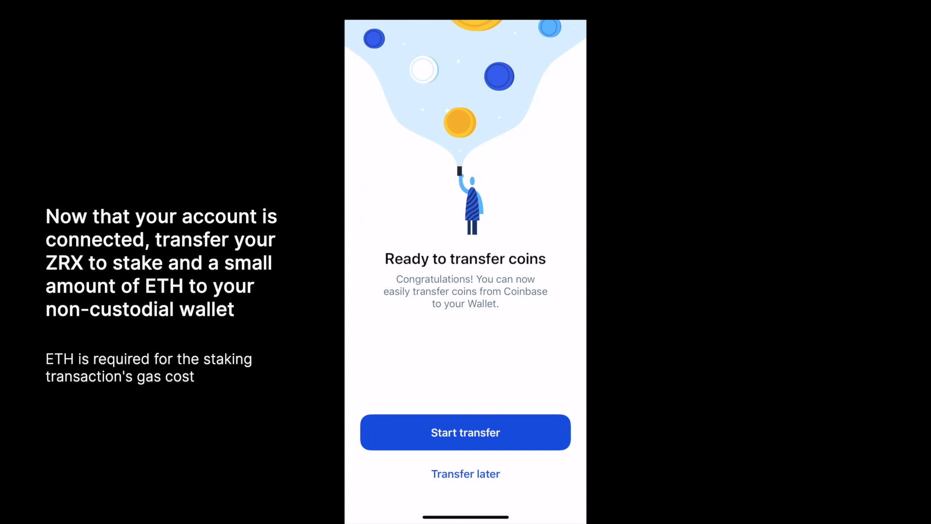
Transfer $5 of ZRX from Coinbase to the wallet, confirming with the verification code
{"action": "left_click", "coordinate": [465, 432]}
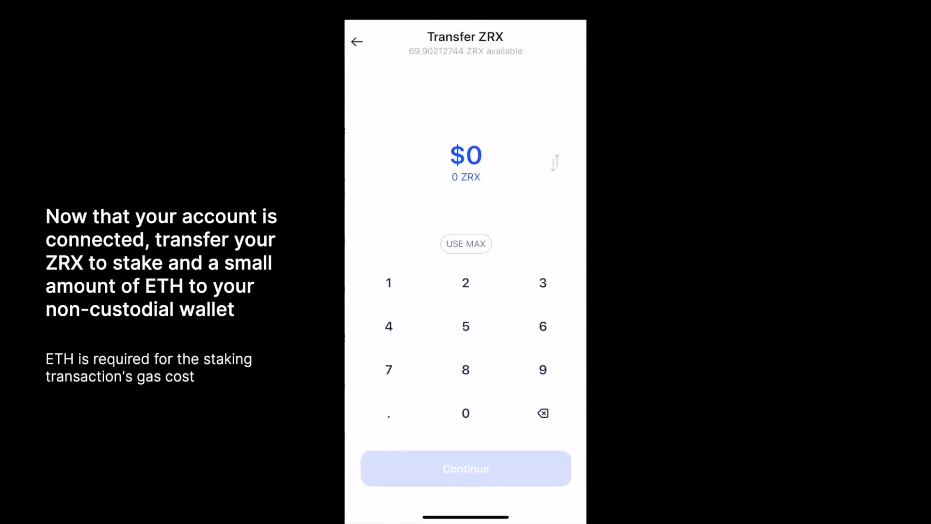
{"action": "left_click", "coordinate": [466, 326]}
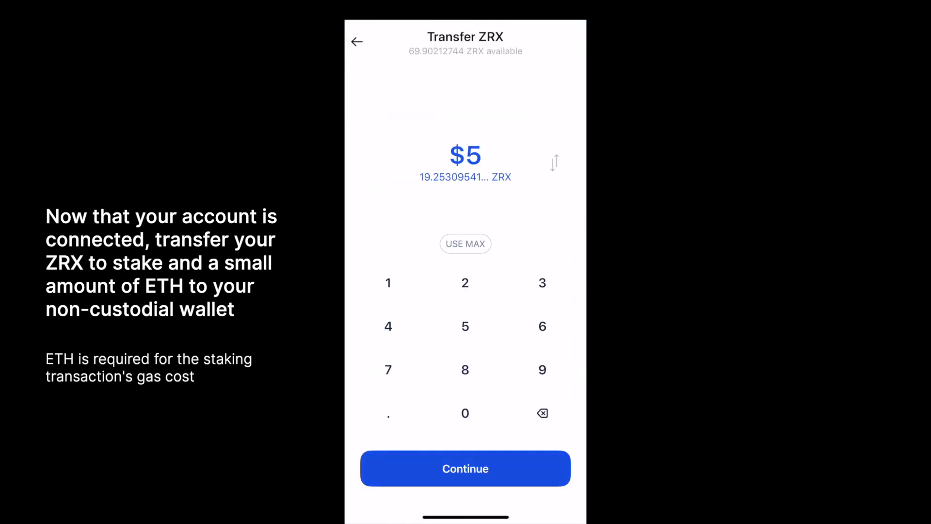
{"action": "left_click", "coordinate": [465, 468]}
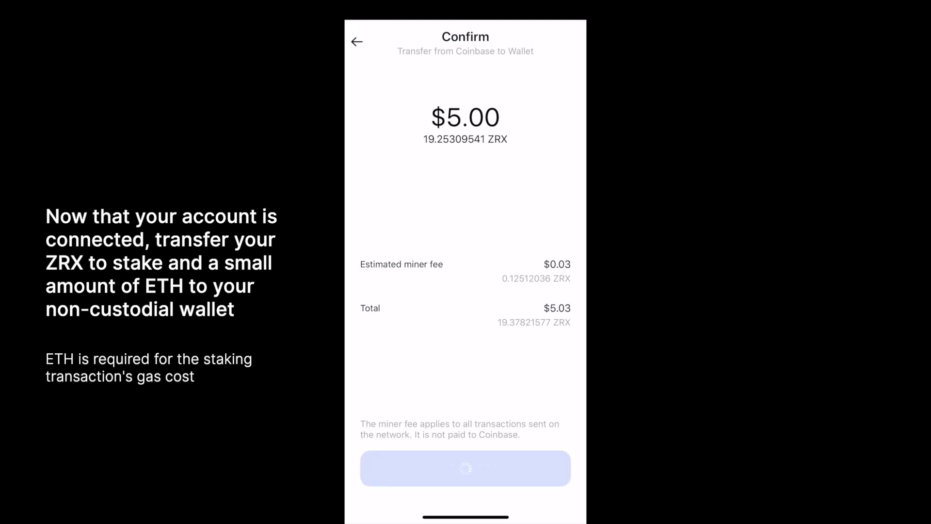
{"action": "left_click", "coordinate": [466, 470]}
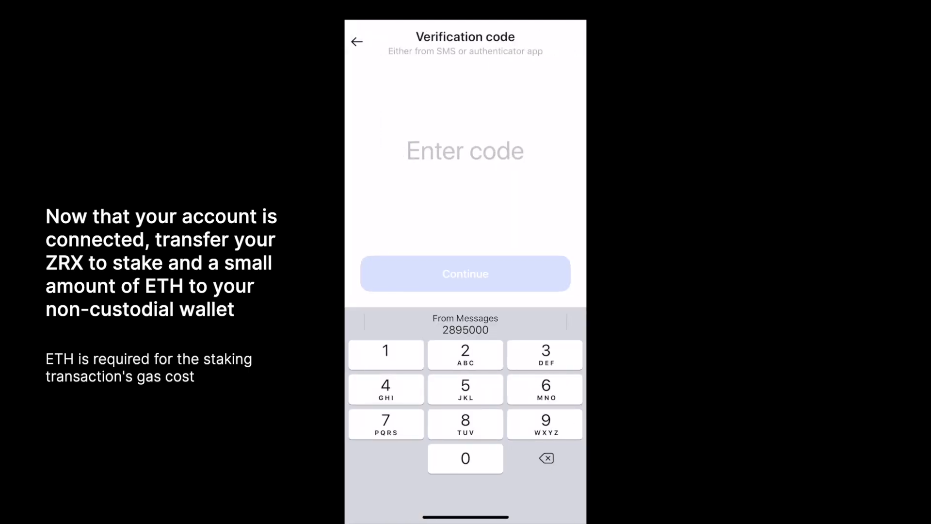
{"action": "left_click", "coordinate": [466, 324]}
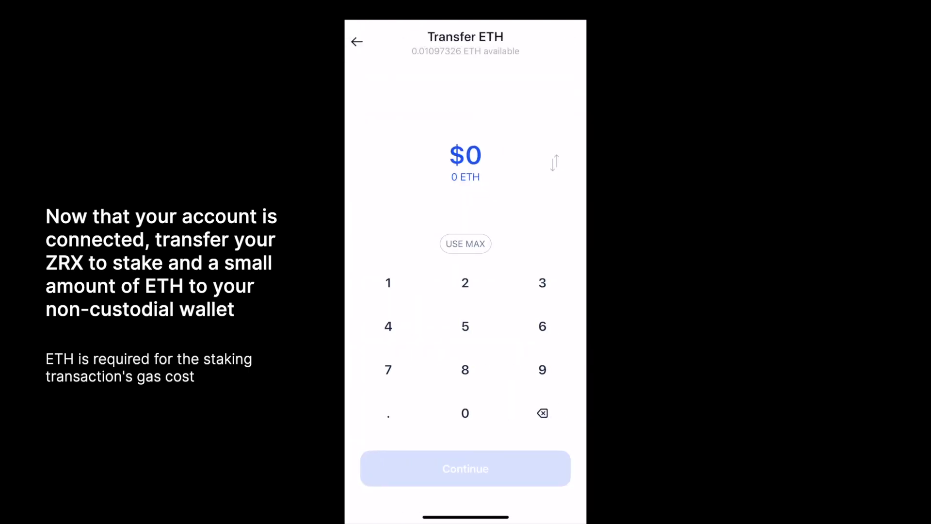
Transfer $1 of ETH from Coinbase to the wallet for a $6.00 total
{"action": "left_click", "coordinate": [465, 468]}
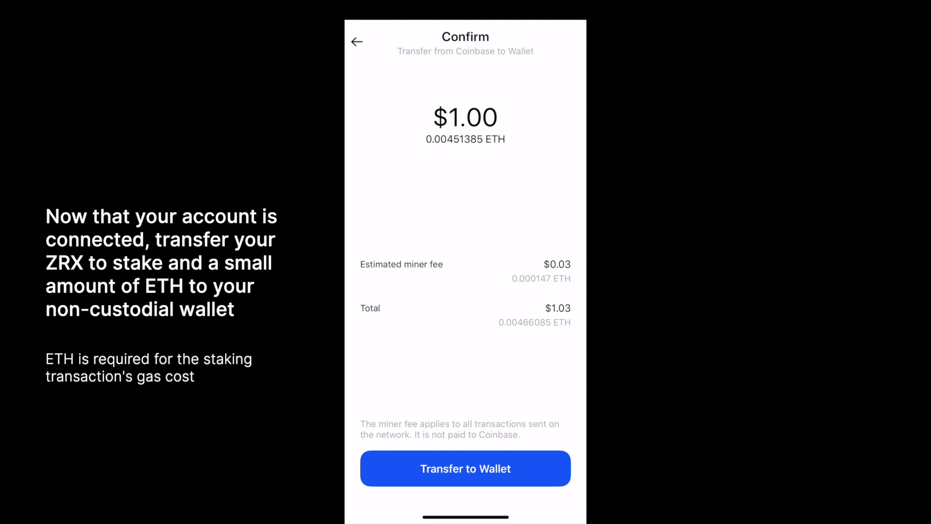
{"action": "left_click", "coordinate": [466, 468]}
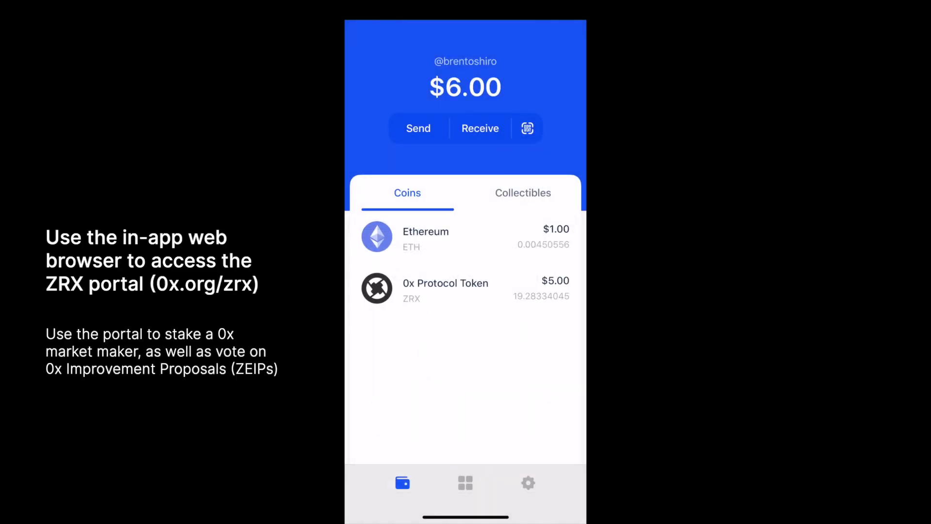
Open 0x.org/zrx/staking in the in-app browser, bookmark it and enter the staking wizard via Get Started
{"action": "left_click", "coordinate": [465, 483]}
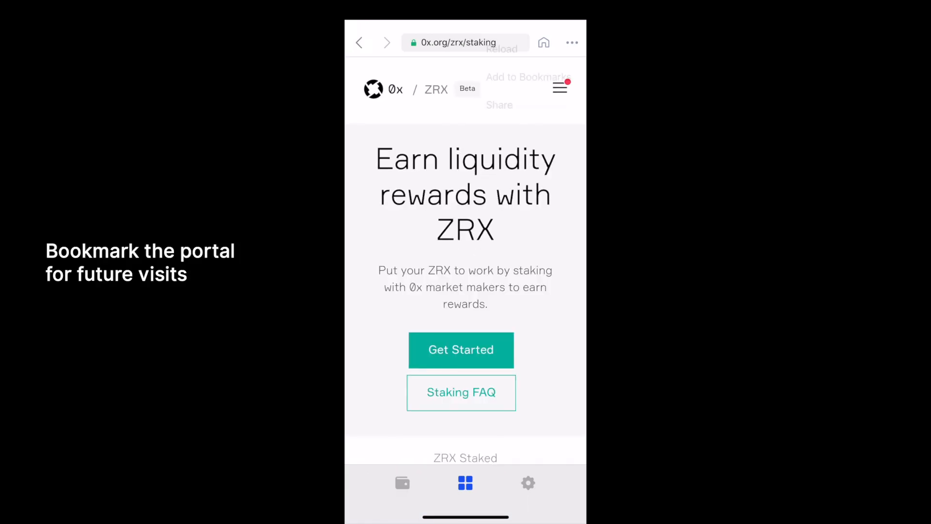
{"action": "left_click", "coordinate": [528, 77]}
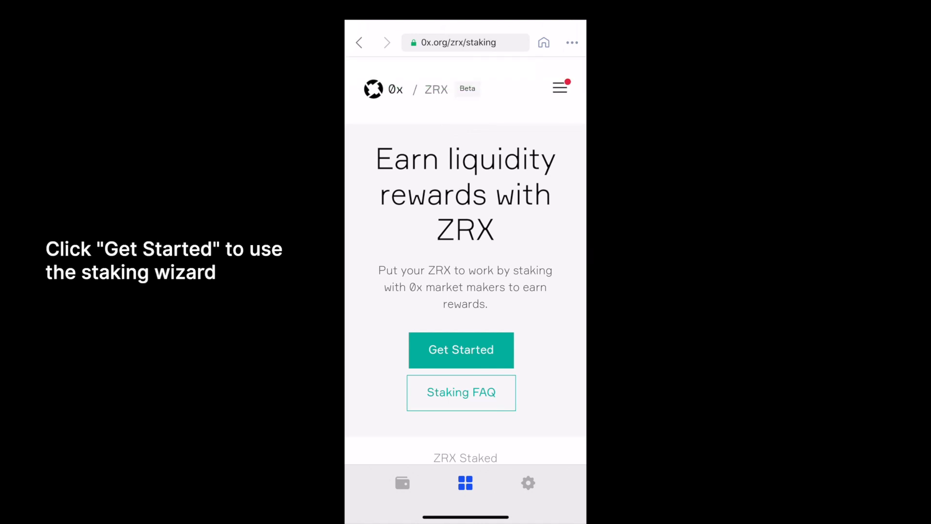
{"action": "left_click", "coordinate": [461, 350]}
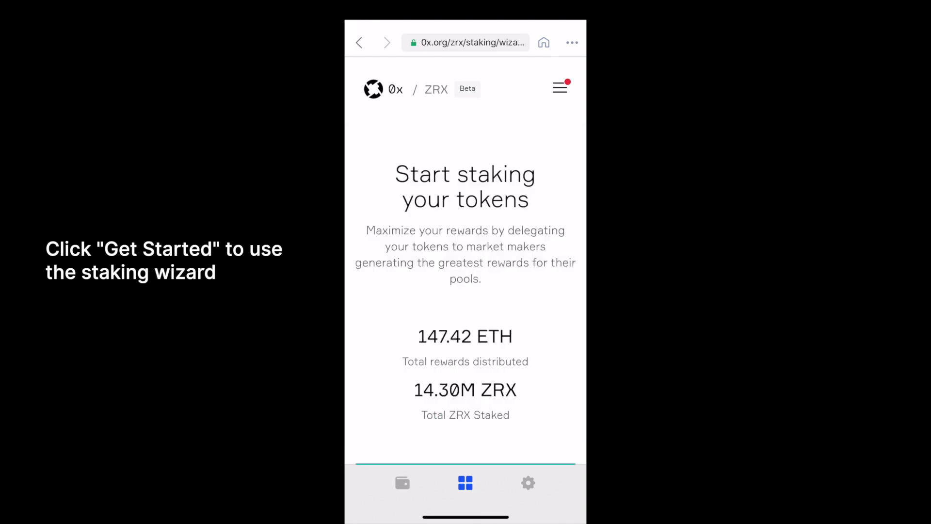
{"action": "scroll", "scroll_direction": "down", "scroll_amount": 3}
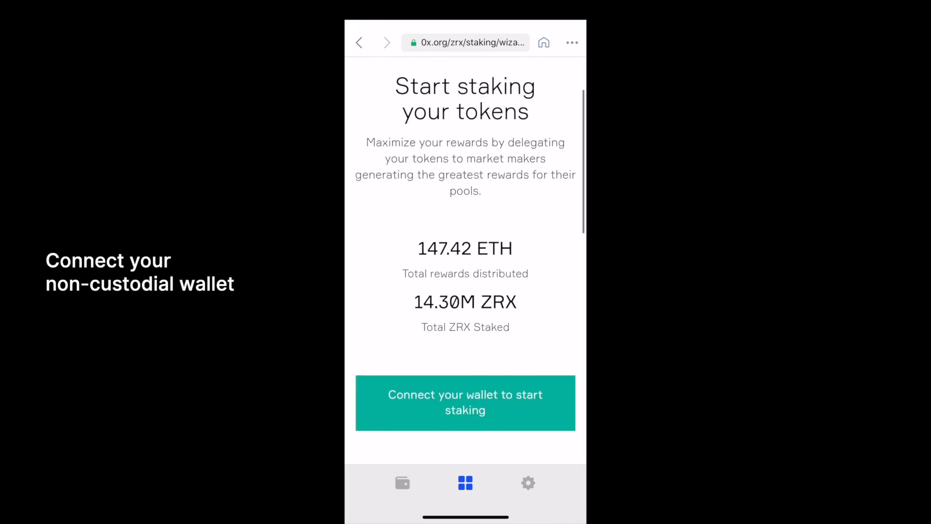
Connect the detected Coinbase Wallet to the 0x ZRX portal
{"action": "left_click", "coordinate": [465, 403]}
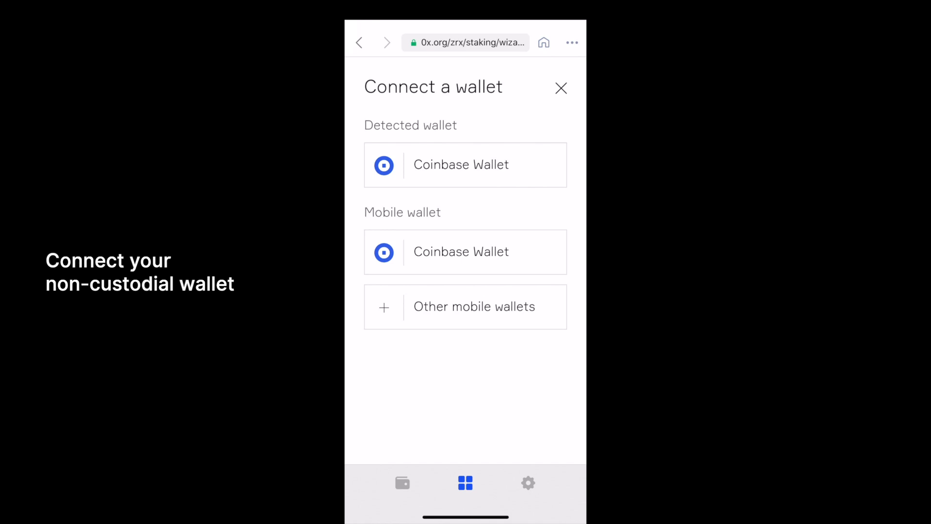
{"action": "left_click", "coordinate": [466, 164]}
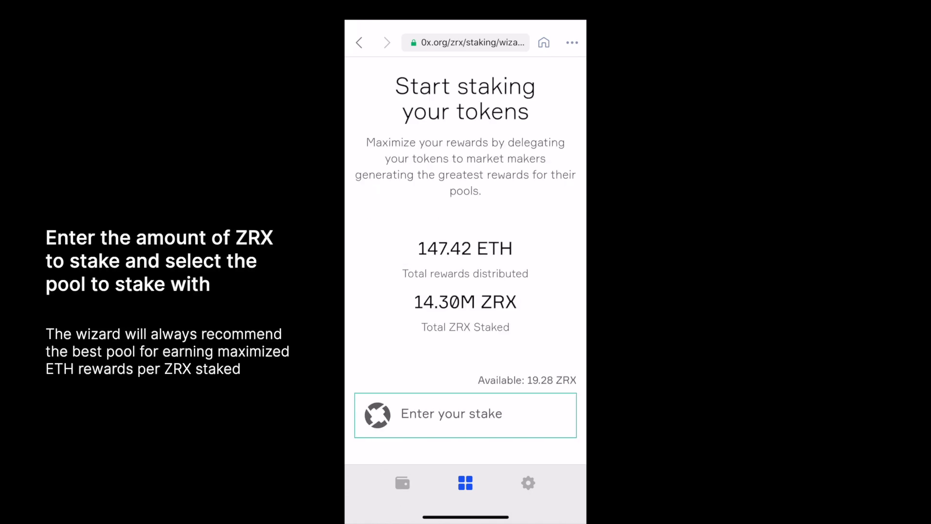
Set 10 ZRX to stake with the DUST pool and continue to the confirmation recap
{"action": "left_click", "coordinate": [466, 414]}
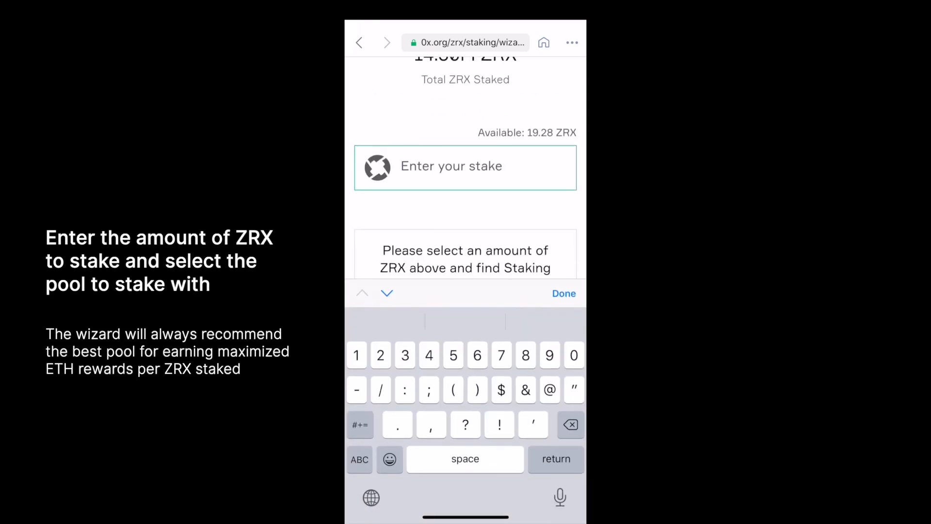
{"action": "type", "text": "10"}
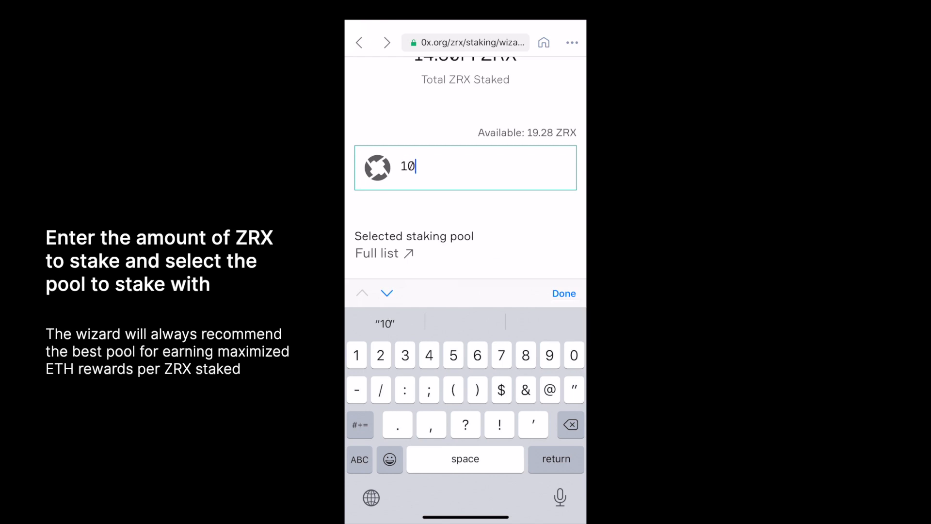
{"action": "left_click", "coordinate": [564, 293]}
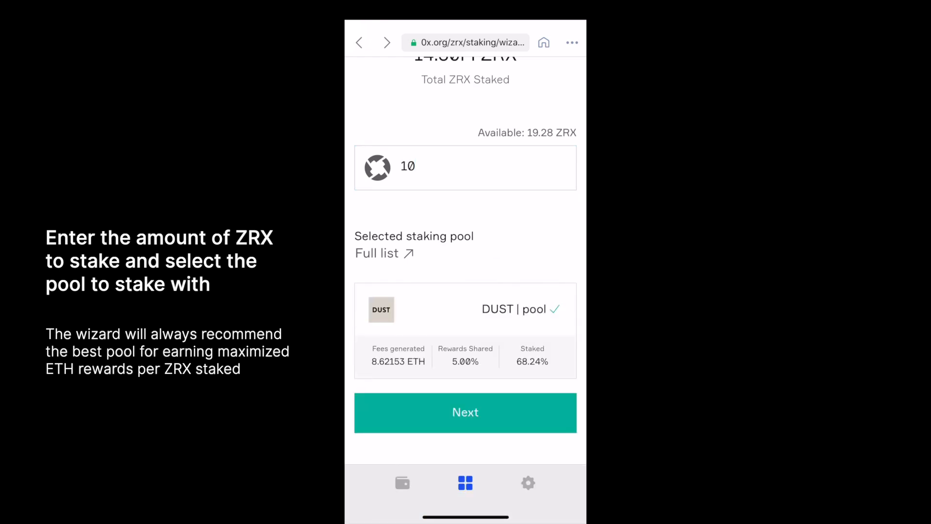
{"action": "left_click", "coordinate": [466, 412]}
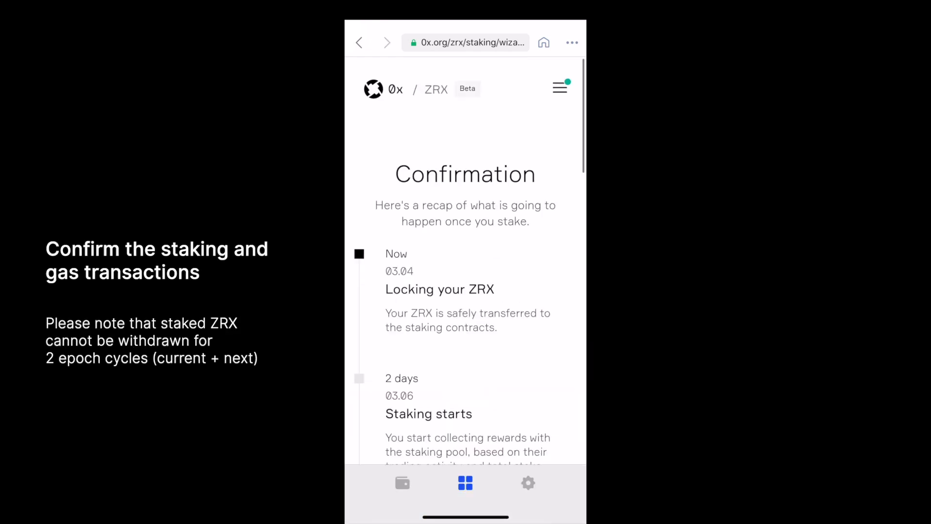
Submit the 10 ZRX stake to the DUST pool with 'I understand, stake my ZRX'
{"action": "scroll", "scroll_direction": "down", "scroll_amount": 3}
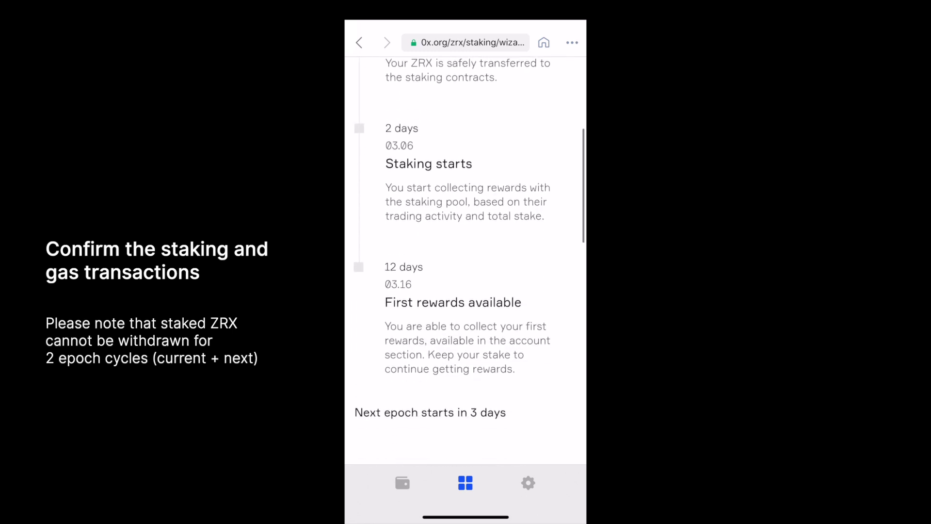
{"action": "scroll", "scroll_direction": "down", "scroll_amount": 3}
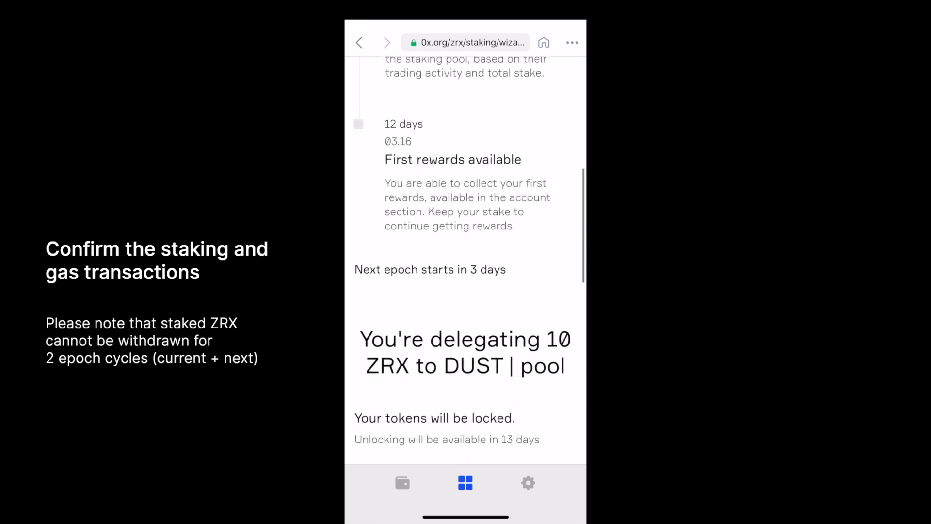
{"action": "scroll", "scroll_direction": "down", "scroll_amount": 3}
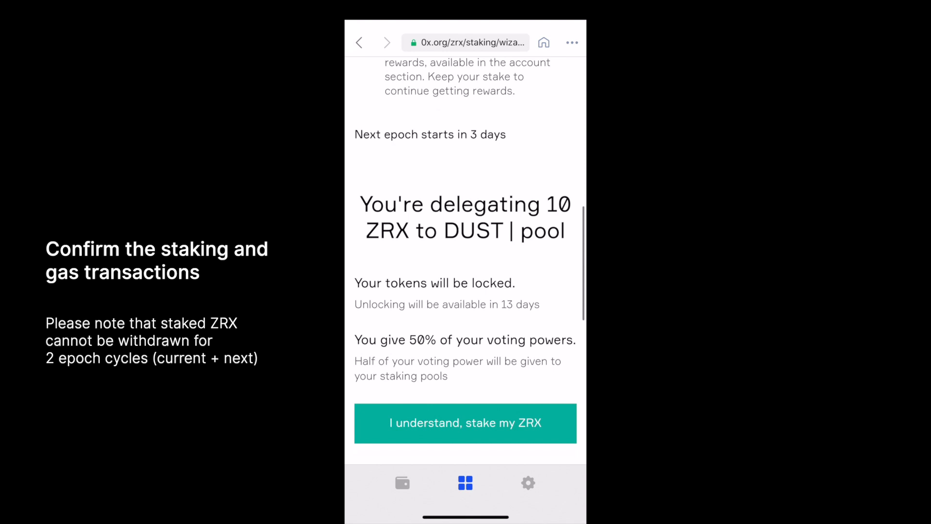
{"action": "left_click", "coordinate": [466, 423]}
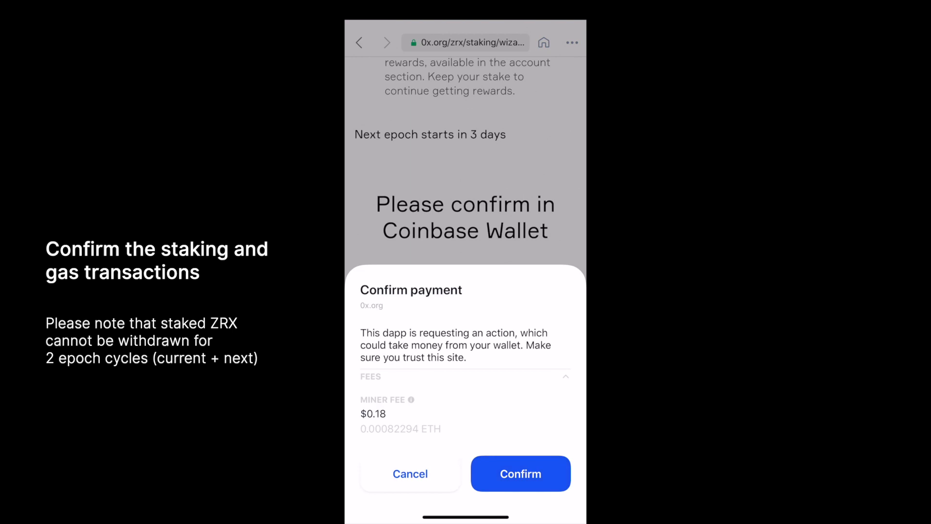
Approve the $0.18 miner fee and return to the portal's congratulations page
{"action": "left_click", "coordinate": [519, 473]}
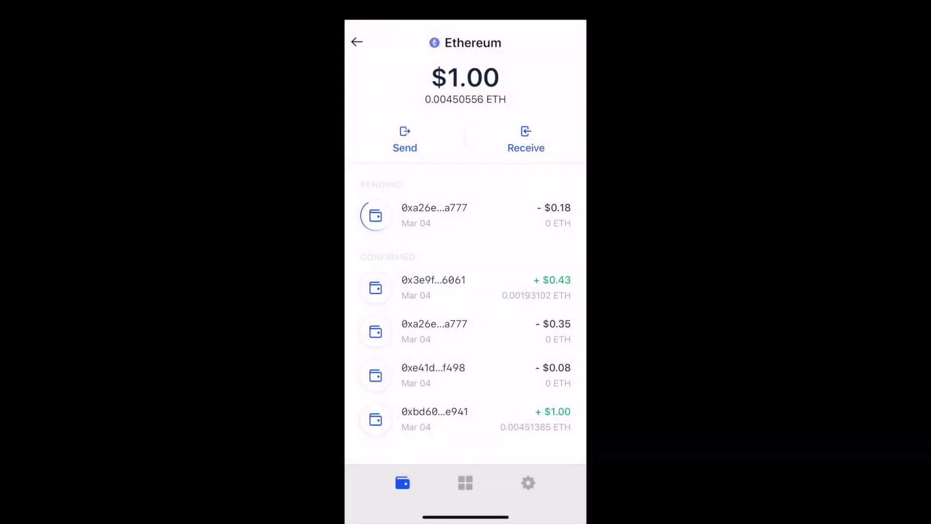
{"action": "left_click", "coordinate": [465, 482]}
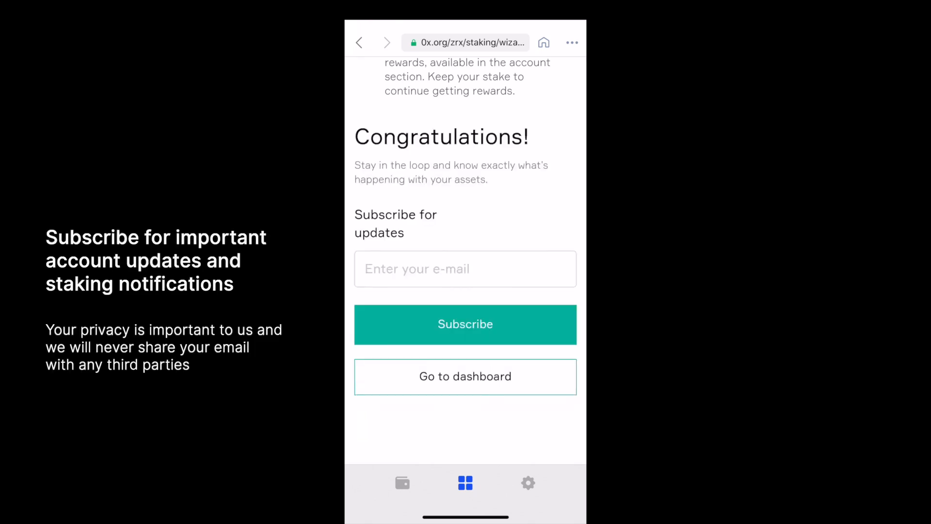
{"action": "left_click", "coordinate": [466, 324]}
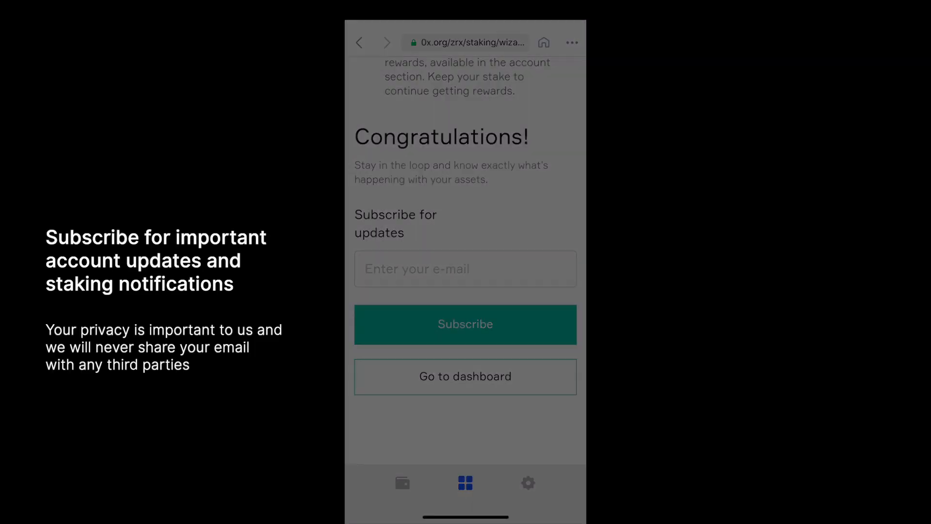
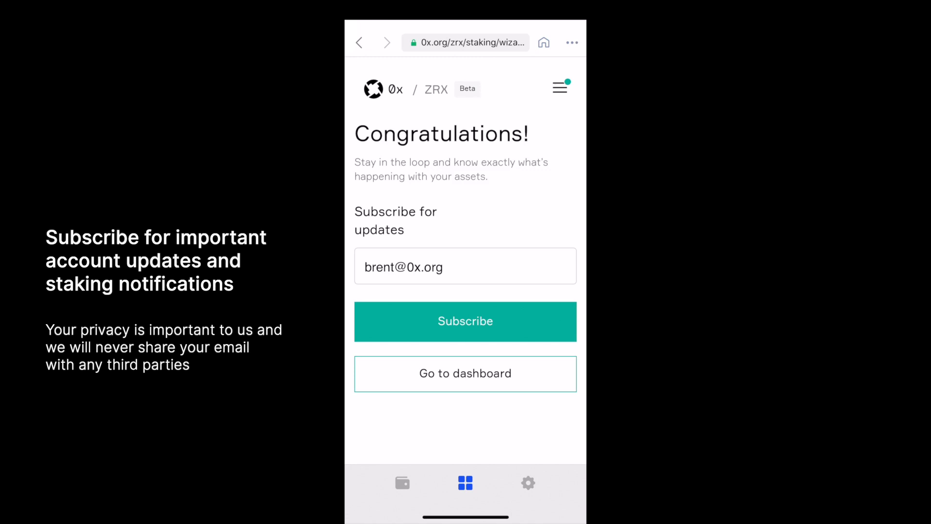
{"action": "left_click", "coordinate": [466, 321]}
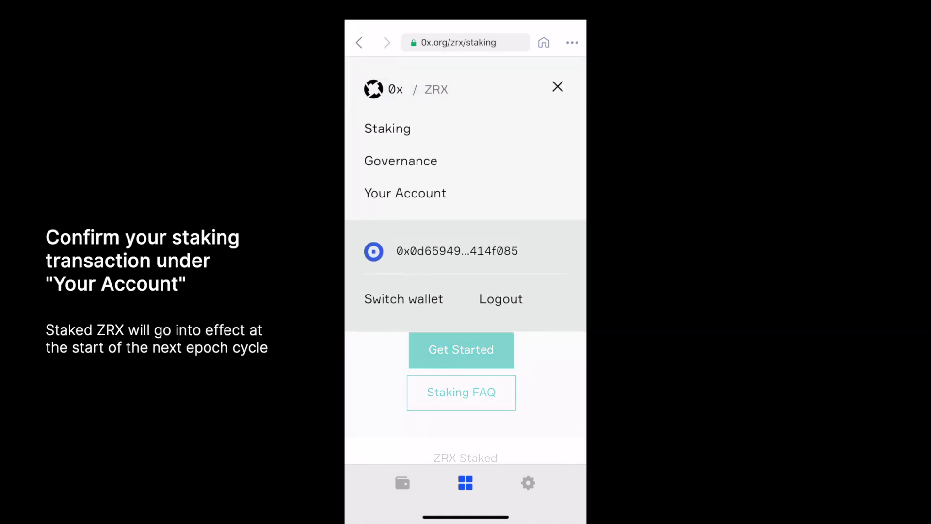
Open Your Account showing 10 ZRX pending to be staked with DUST pool
{"action": "left_click", "coordinate": [405, 193]}
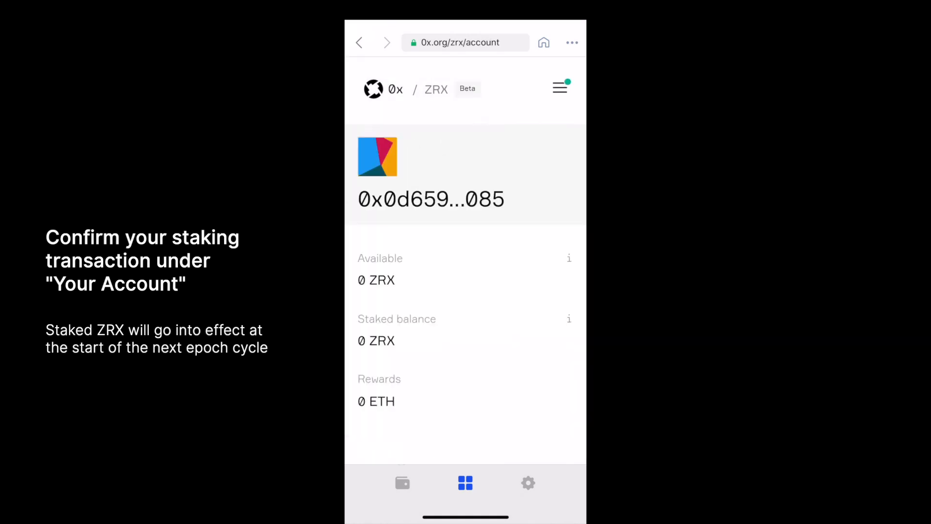
{"action": "scroll", "scroll_direction": "down", "scroll_amount": 3}
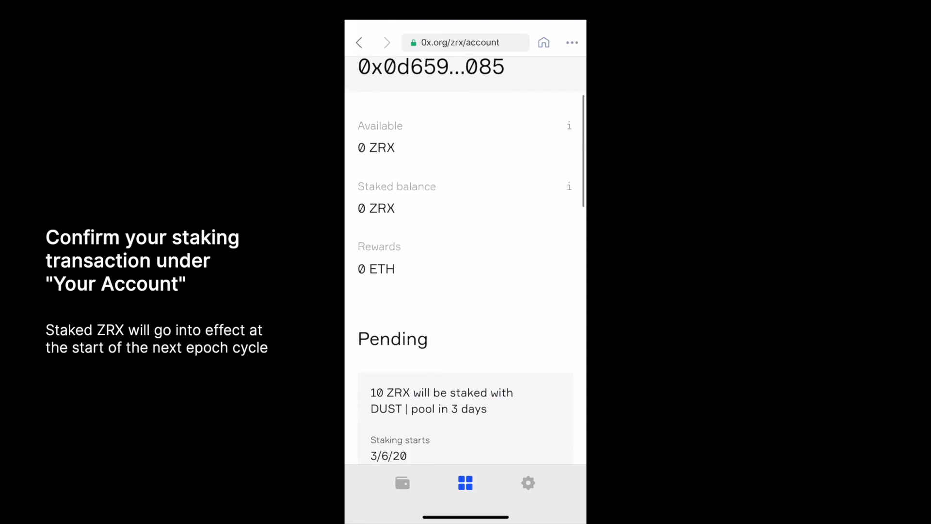
{"action": "scroll", "scroll_direction": "down", "scroll_amount": 3}
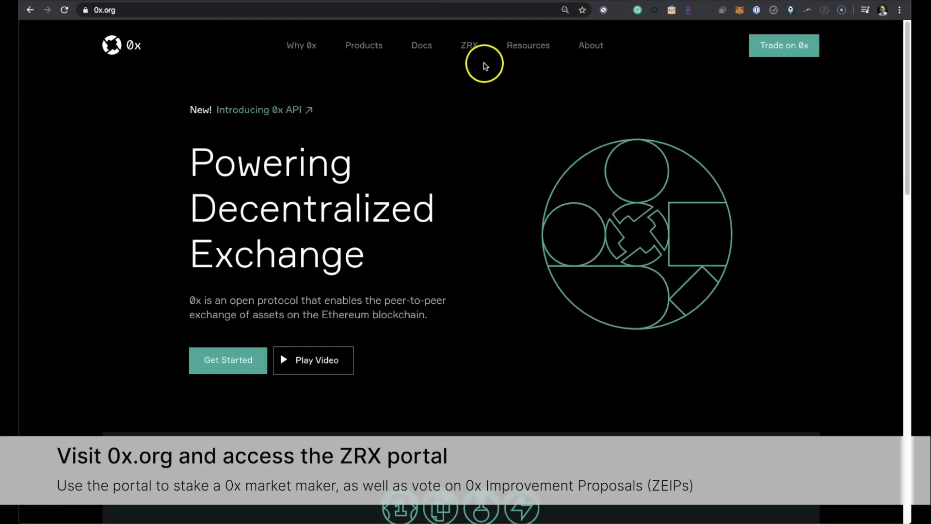
Go to the ZRX staking portal from the 0x navigation and request a wallet connection
{"action": "left_click", "coordinate": [470, 44]}
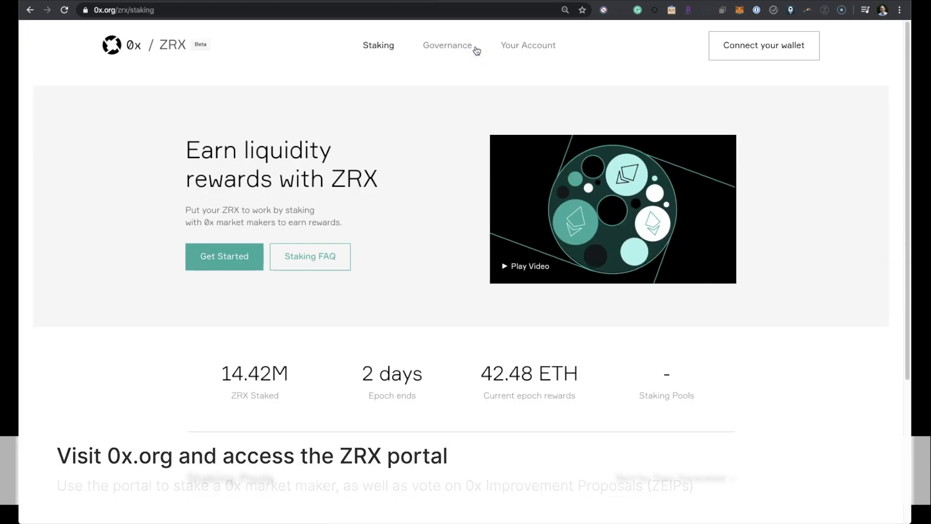
{"action": "left_click", "coordinate": [782, 45]}
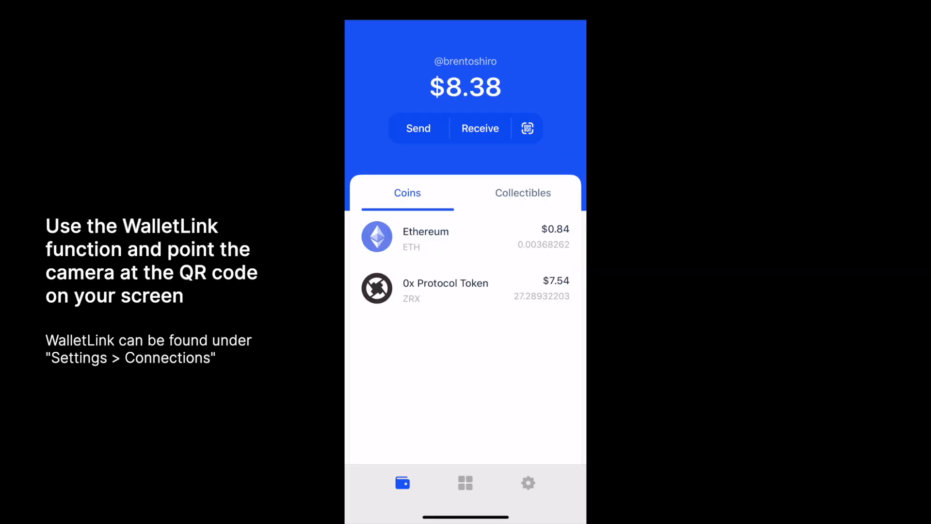
Start the WalletLink QR scanner from the wallet's home screen
{"action": "left_click", "coordinate": [528, 483]}
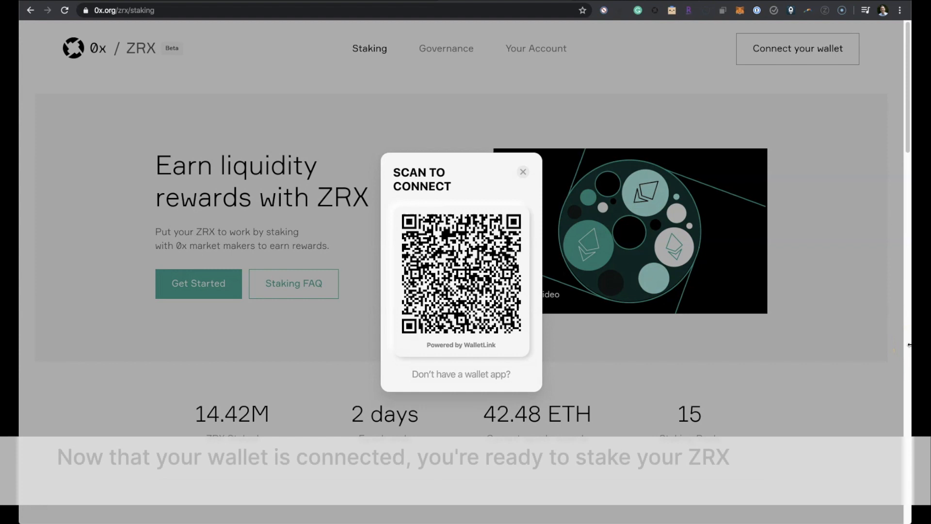
Start the staking wizard and try the 25%, 50% and 100% amount presets
{"action": "left_click", "coordinate": [523, 171]}
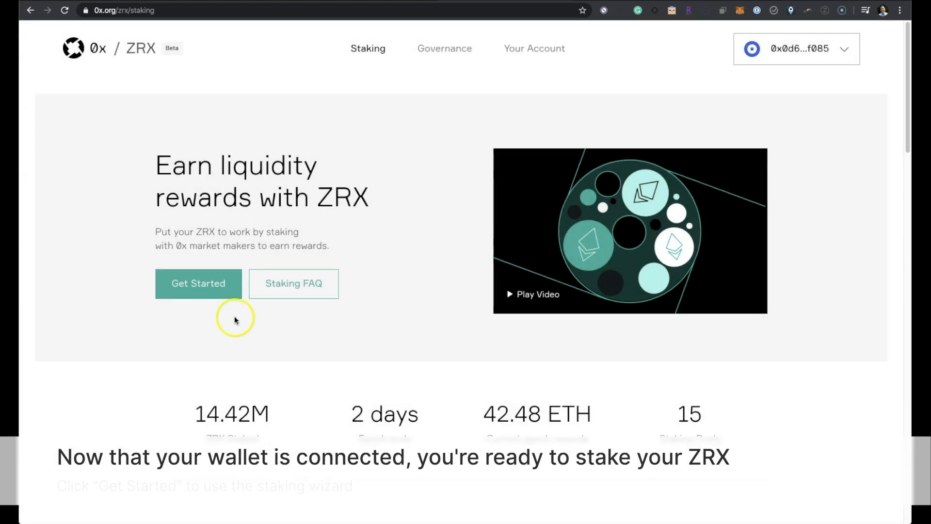
{"action": "left_click", "coordinate": [220, 292]}
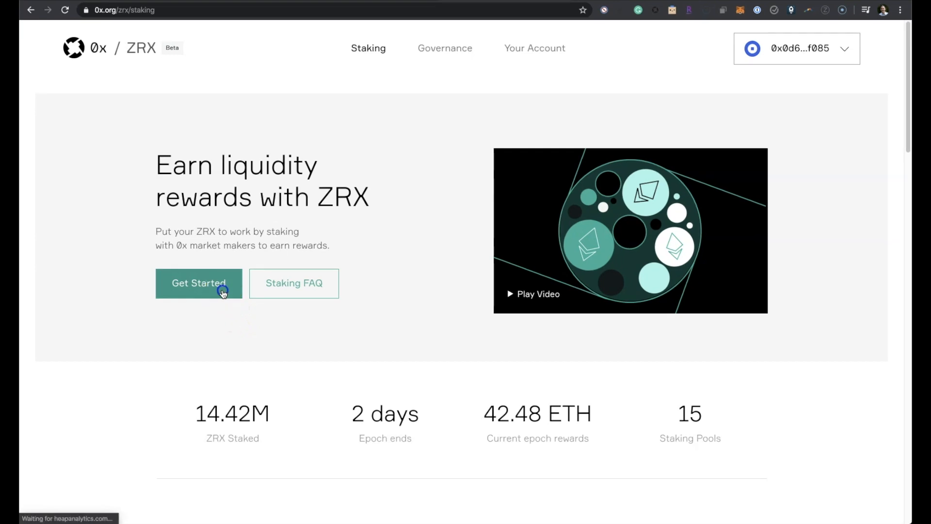
{"action": "left_click", "coordinate": [198, 284]}
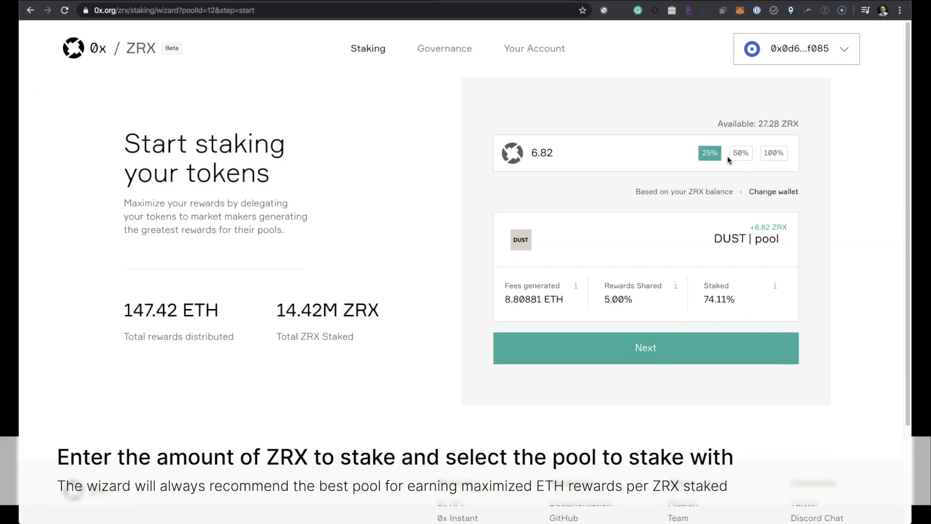
{"action": "left_click", "coordinate": [741, 153]}
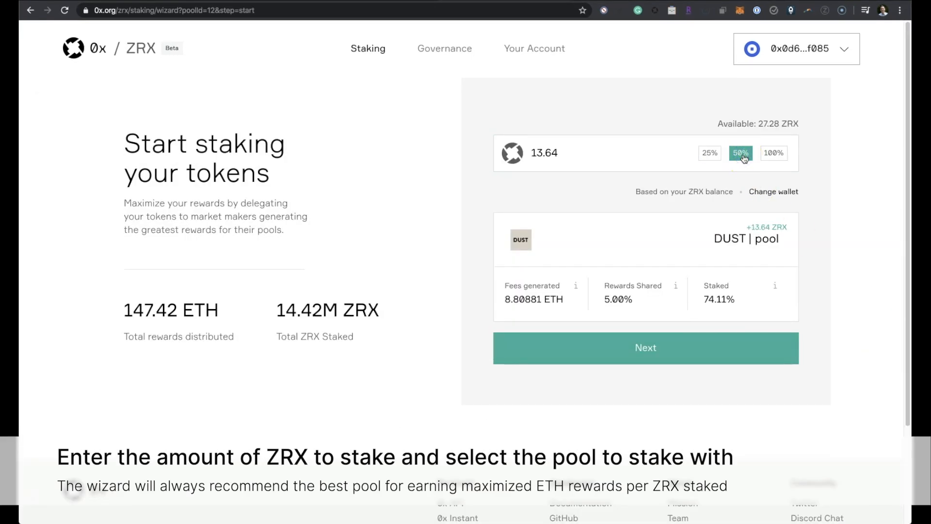
{"action": "left_click", "coordinate": [773, 153]}
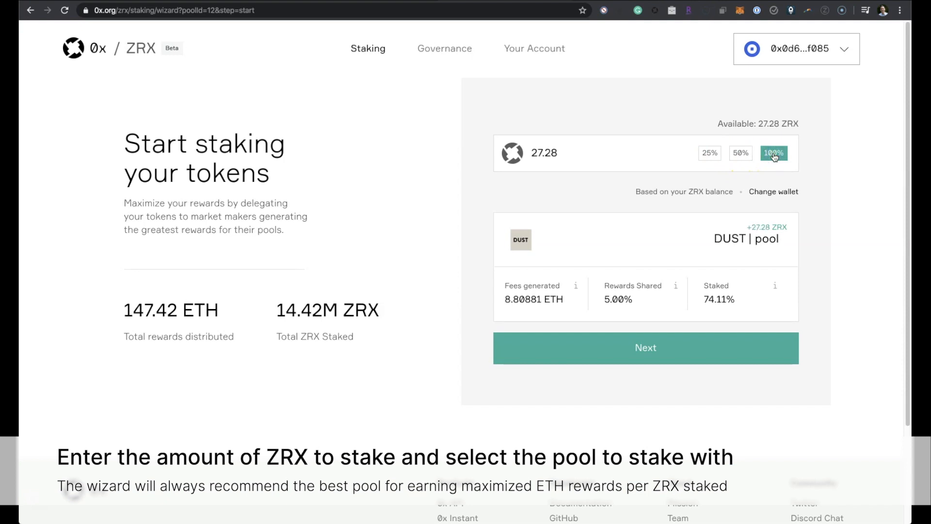
Enter 10 ZRX, continue to the recap and submit the stake to DUST pool
{"action": "left_click", "coordinate": [550, 153]}
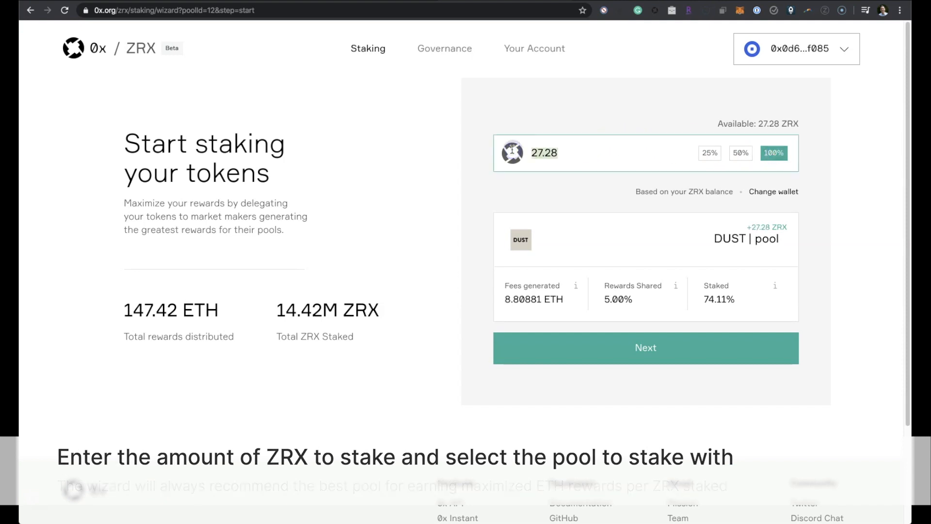
{"action": "type", "text": "10"}
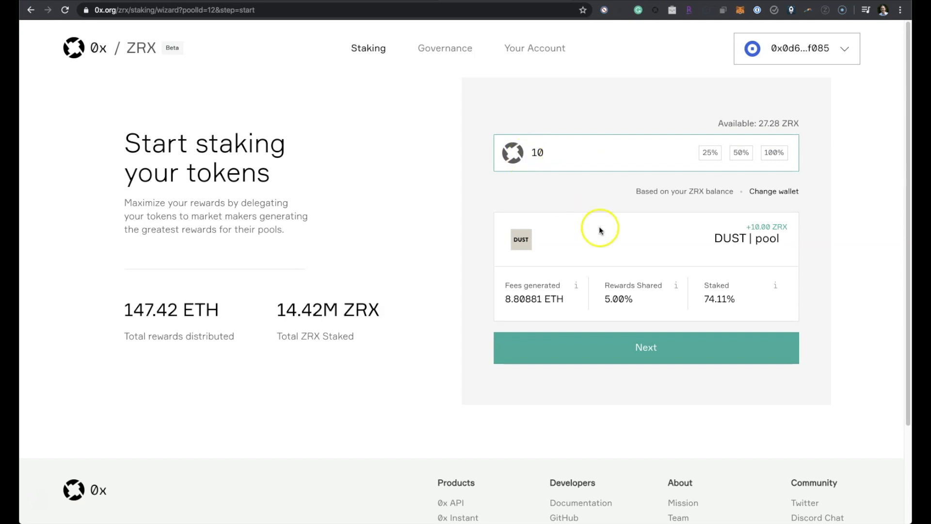
{"action": "left_click", "coordinate": [645, 347]}
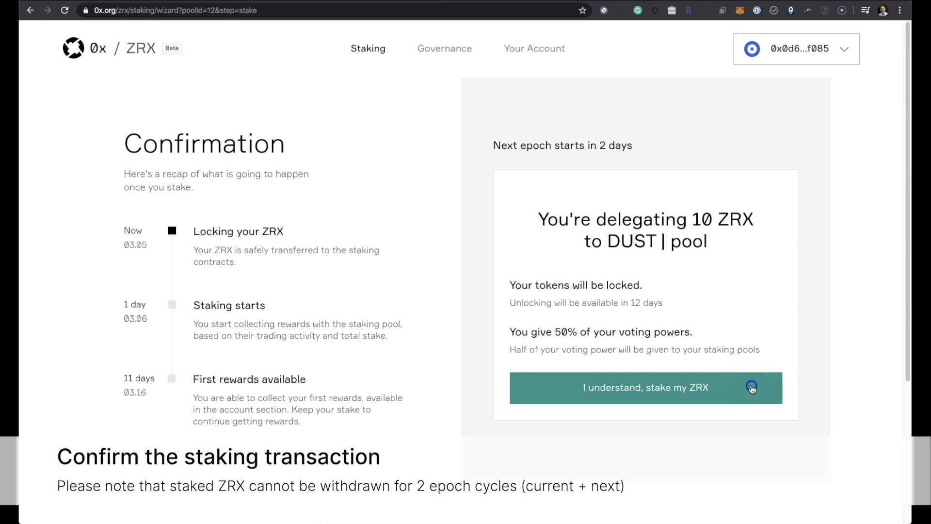
{"action": "left_click", "coordinate": [646, 388]}
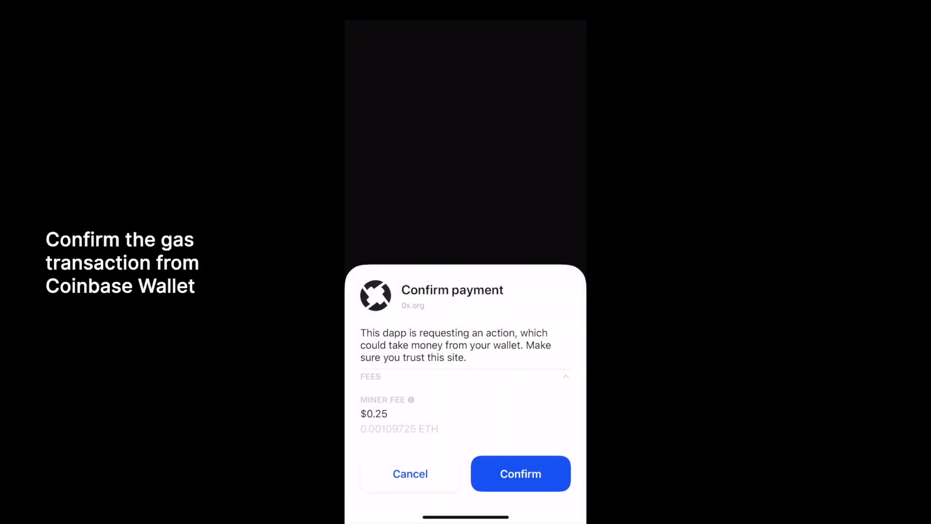
Confirm the $0.25 miner fee payment and authenticate with Face ID
{"action": "left_click", "coordinate": [520, 473]}
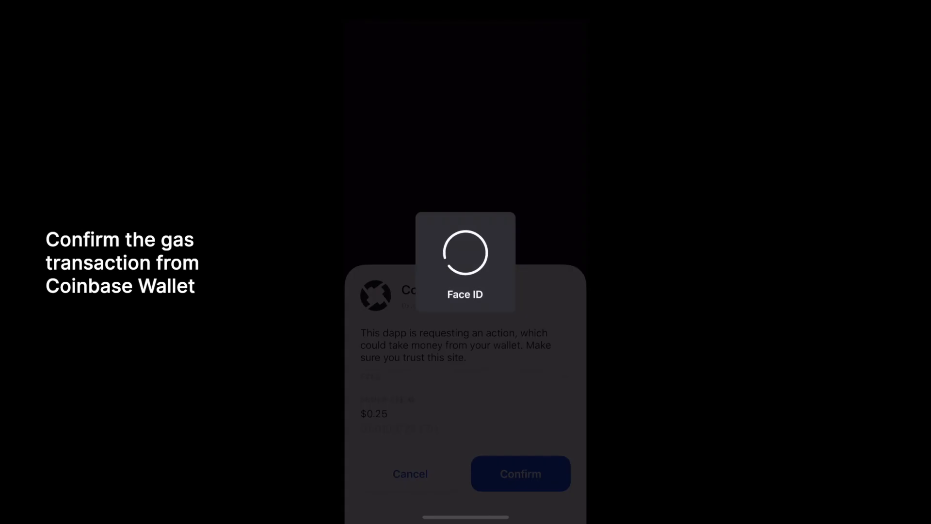
{"action": "left_click", "coordinate": [520, 474]}
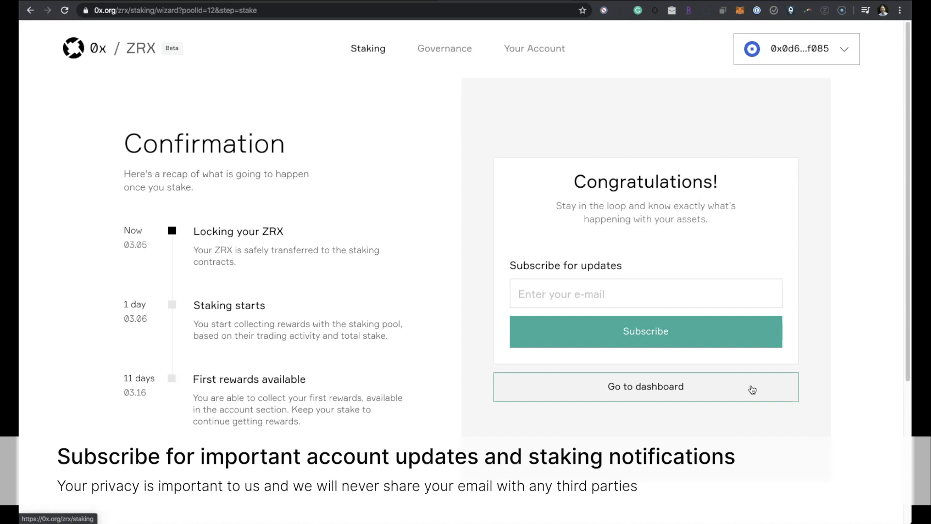
Subscribe an e-mail for reward updates and view Your Account showing 10 ZRX pending with DUST
{"action": "type", "text": "bre"}
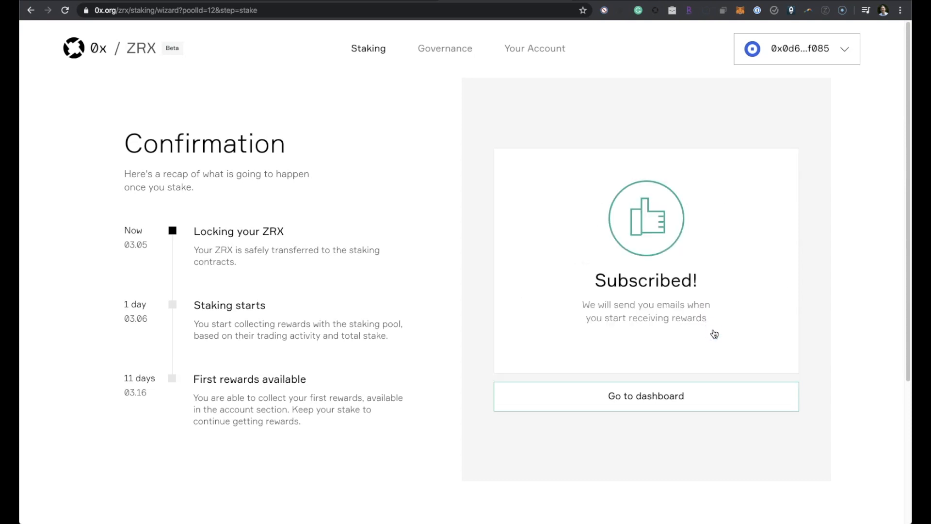
{"action": "left_click", "coordinate": [646, 396]}
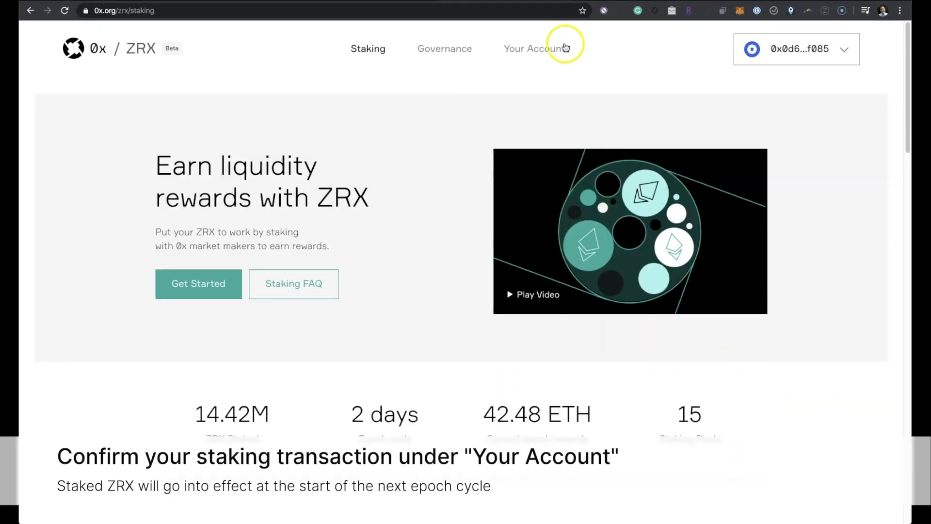
{"action": "left_click", "coordinate": [534, 48]}
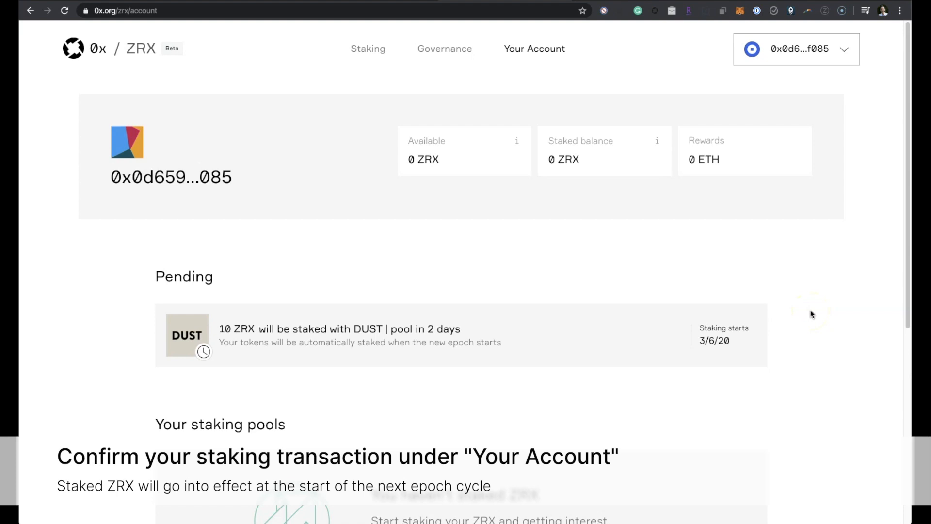